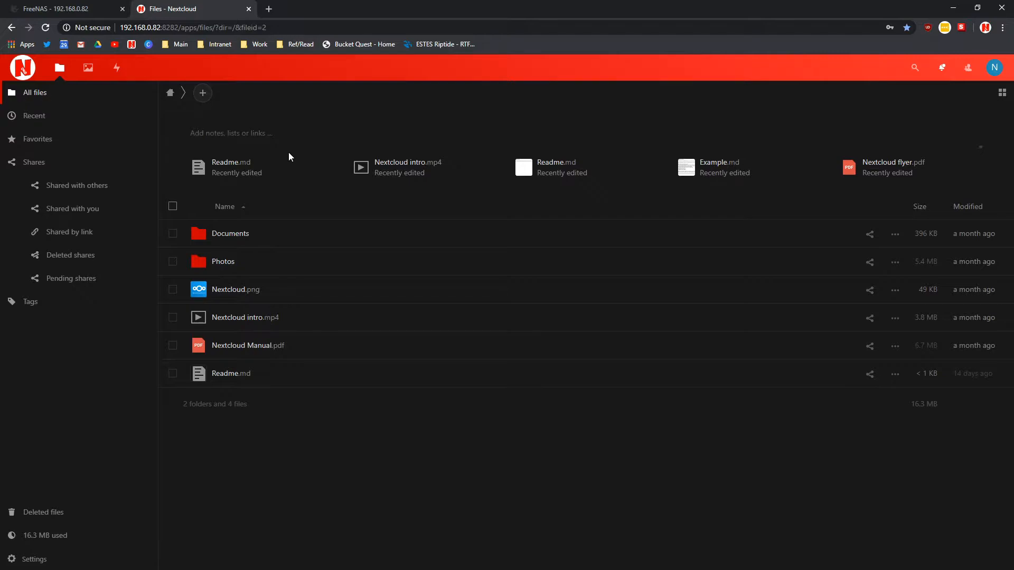
pyautogui.moveTo(224, 228)
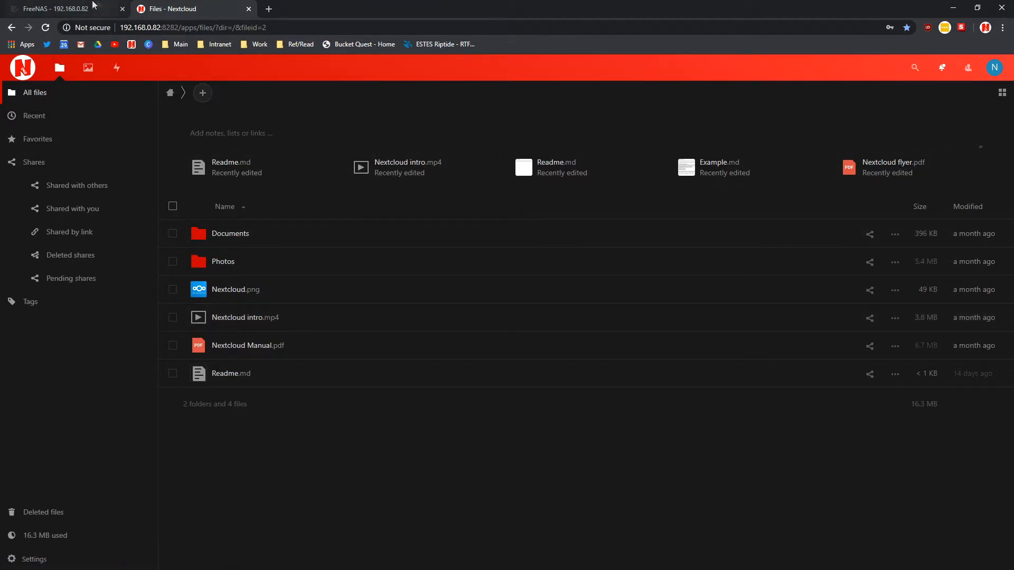
pyautogui.moveTo(372, 497)
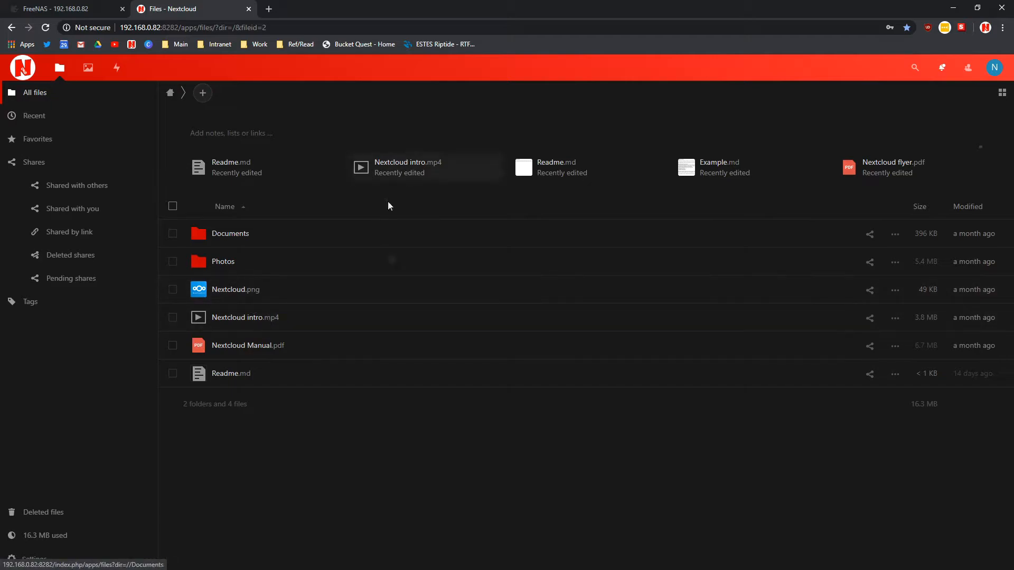
pyautogui.moveTo(445, 311)
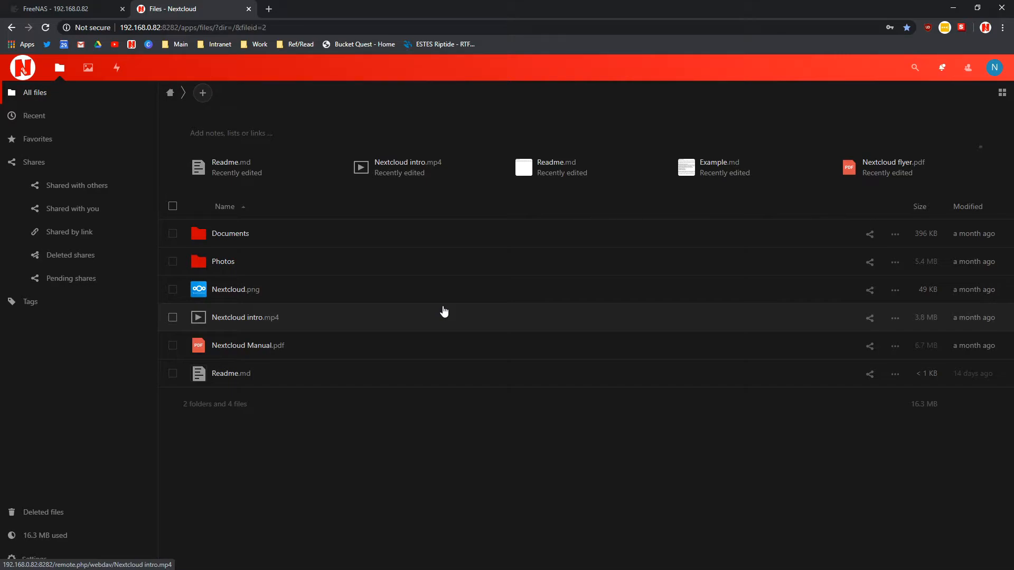
pyautogui.moveTo(270, 556)
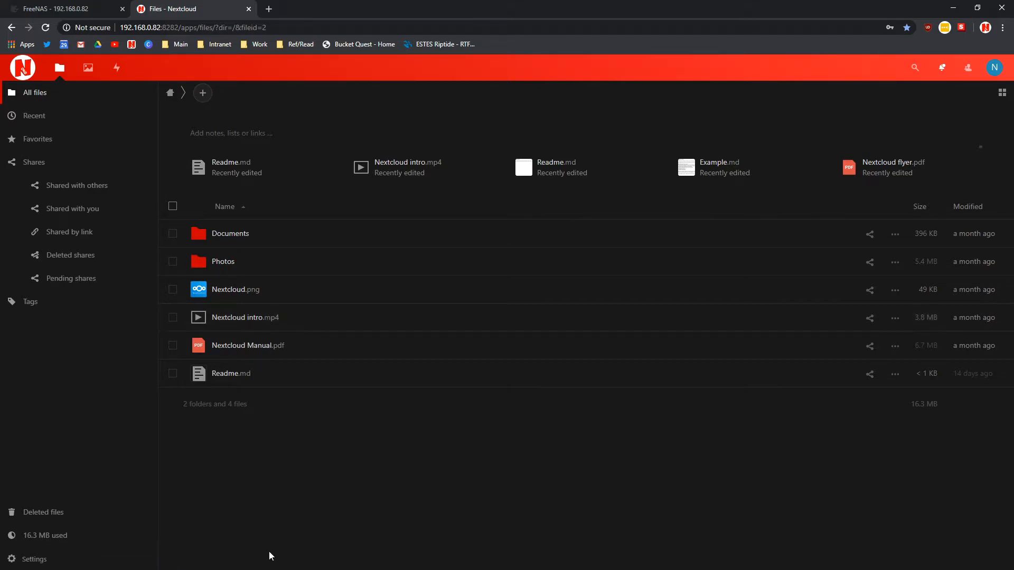
pyautogui.moveTo(49, 8)
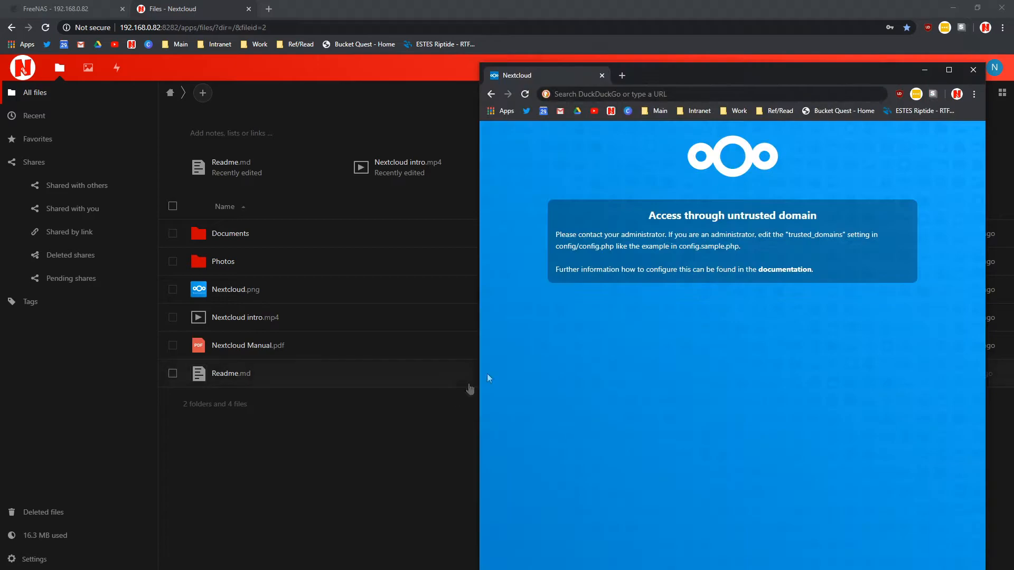
pyautogui.moveTo(687, 220)
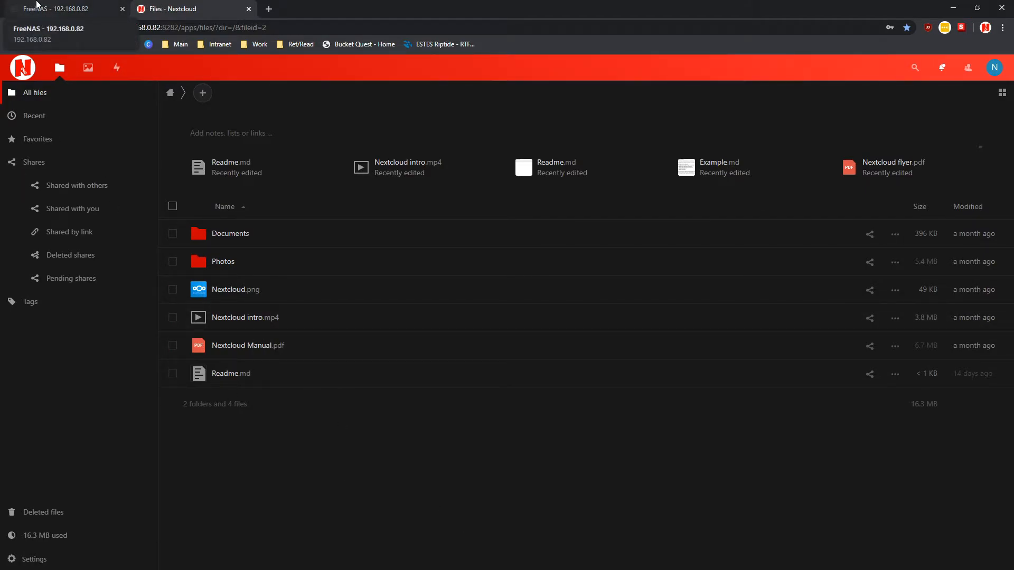
# Launch a shell inside the nextcloud jail from the FreeNAS Jails page
pyautogui.click(61, 8)
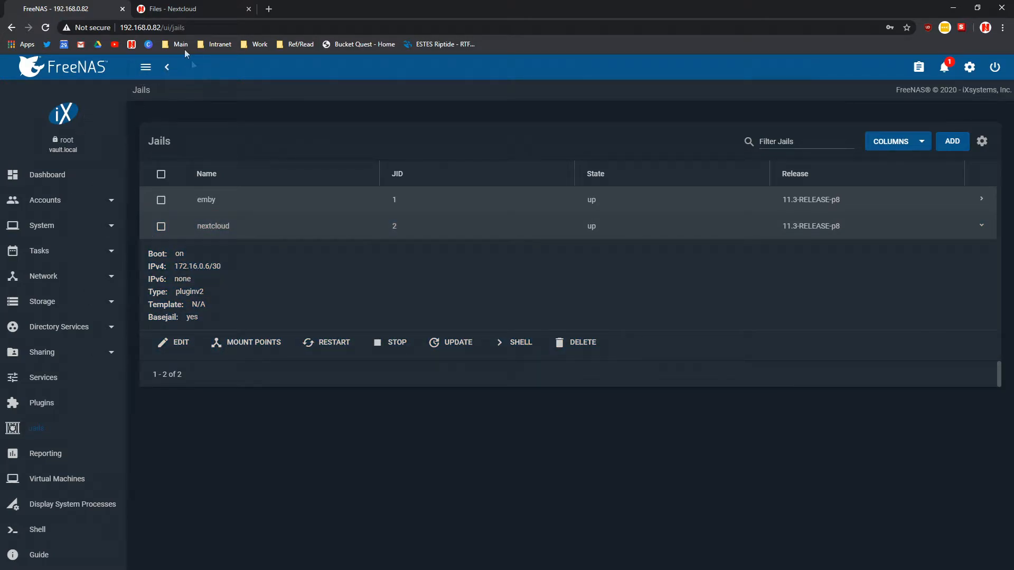
pyautogui.click(213, 226)
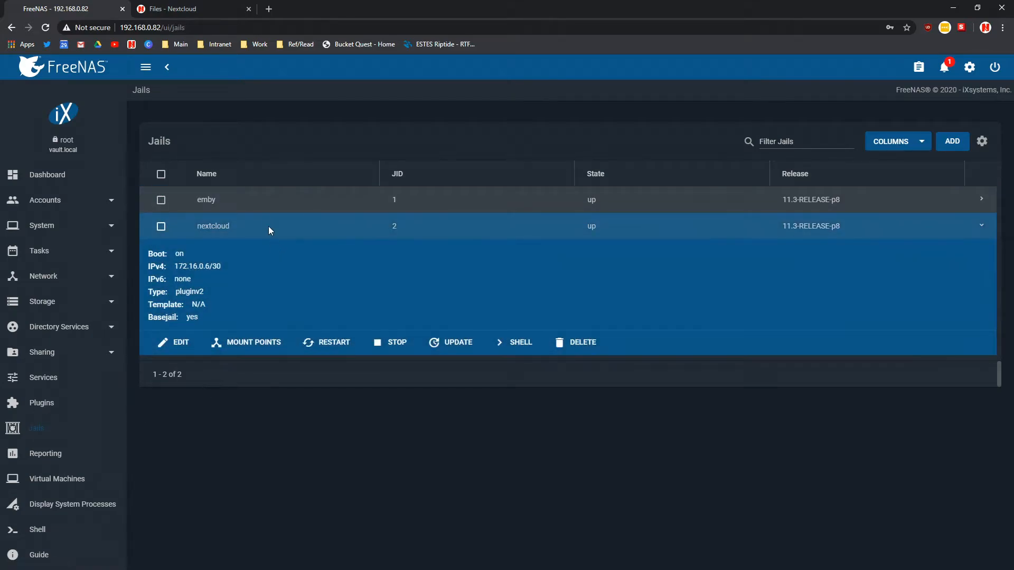
pyautogui.moveTo(521, 342)
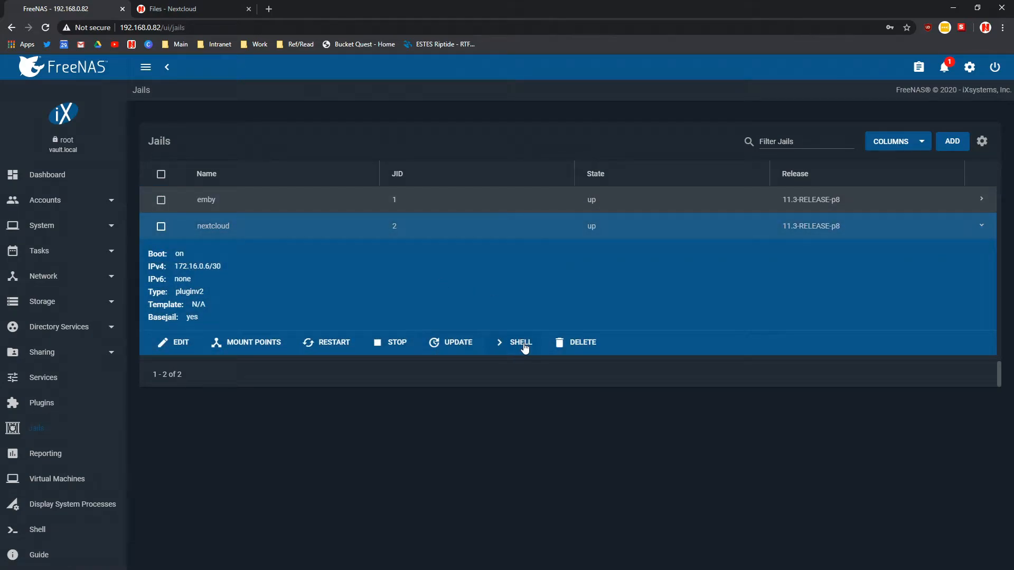
pyautogui.click(521, 342)
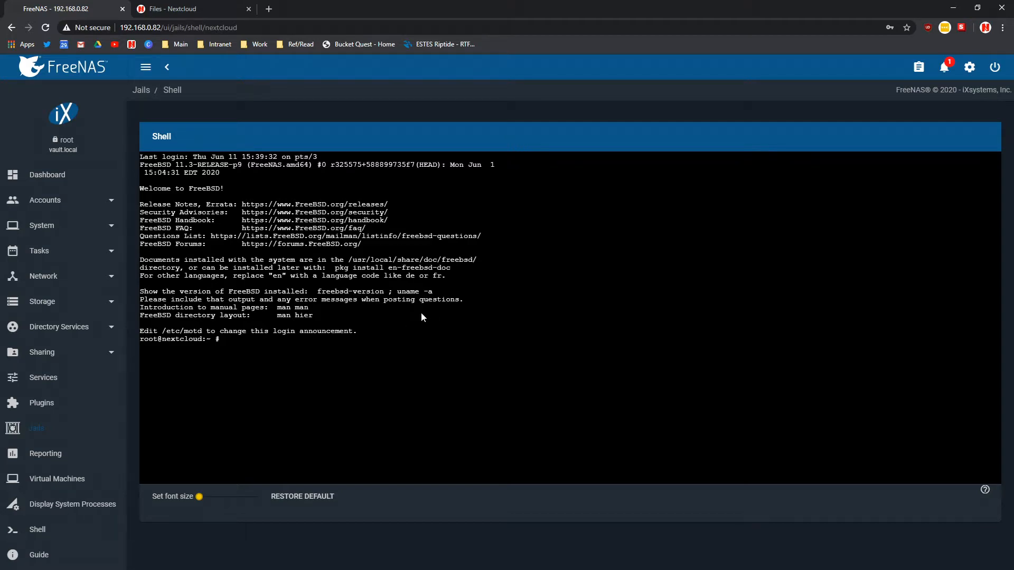
pyautogui.moveTo(373, 332)
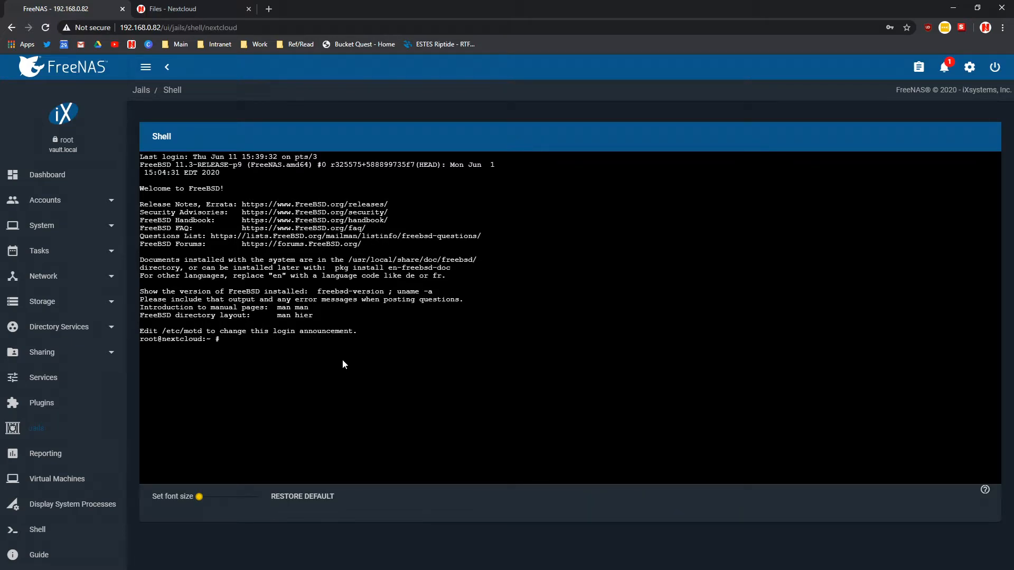
# Run 'pkg install nano' in the jail shell
pyautogui.write('i')
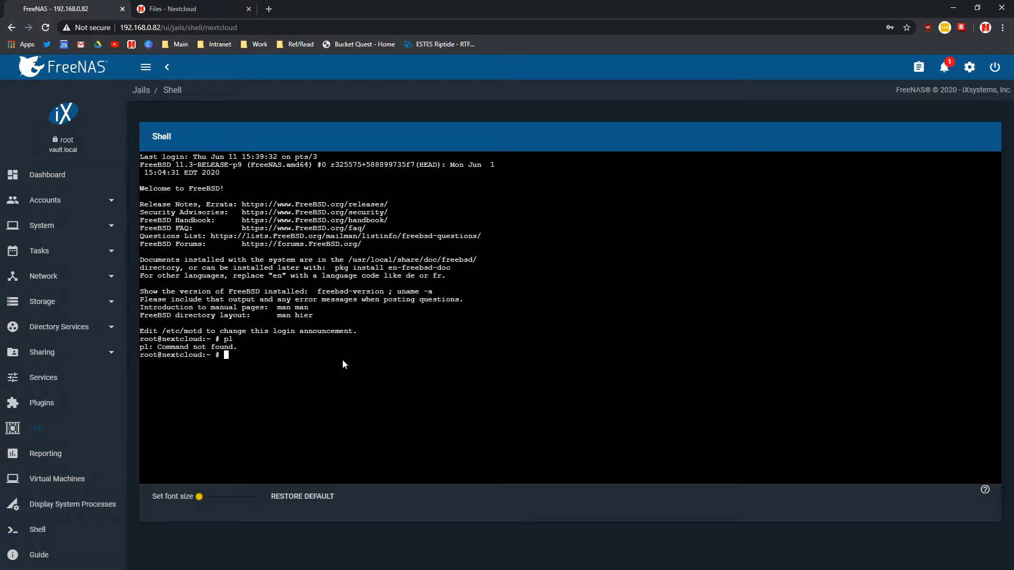
pyautogui.write('pkg install nano')
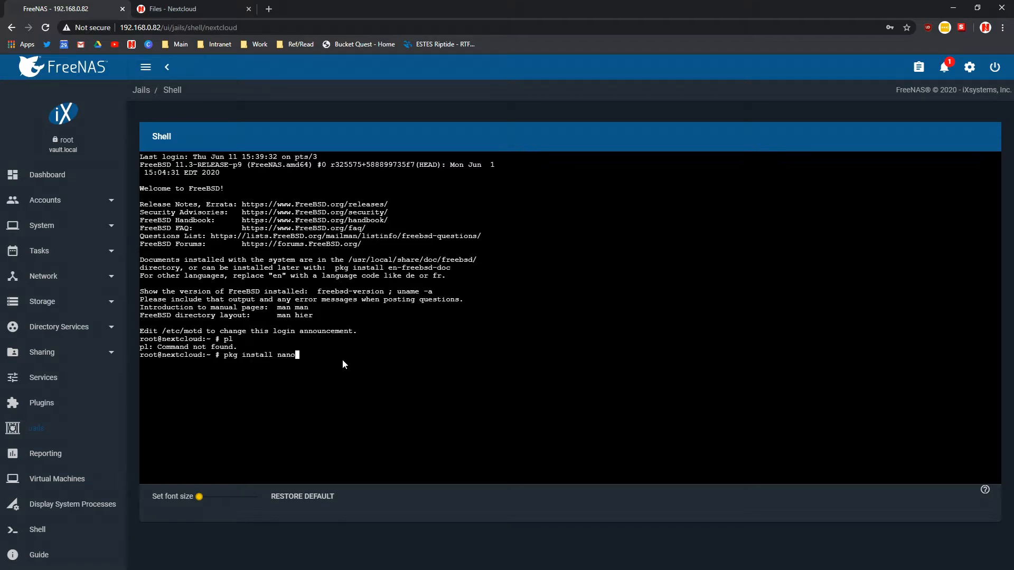
pyautogui.press('enter')
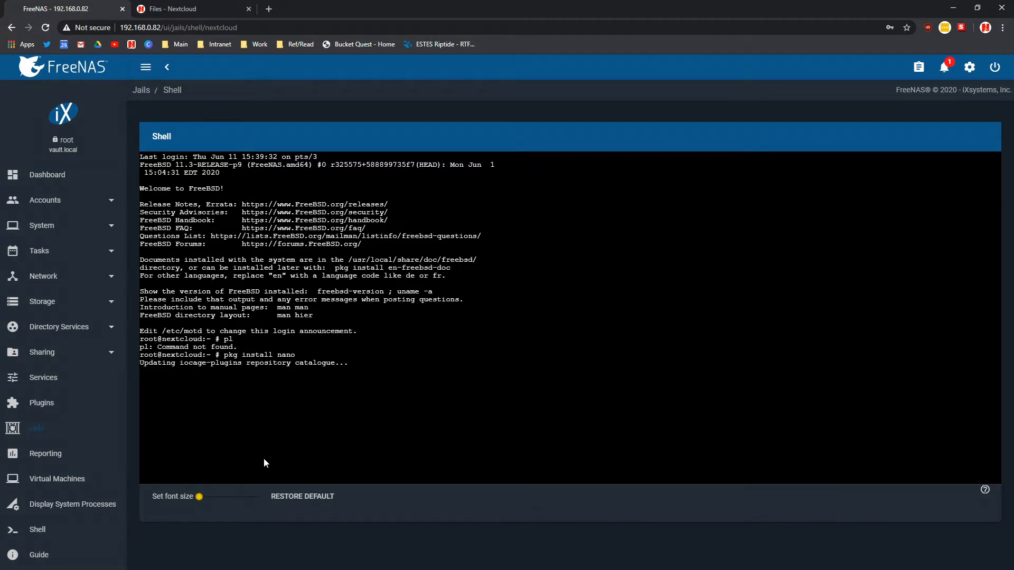
pyautogui.moveTo(391, 386)
pyautogui.write('ls')
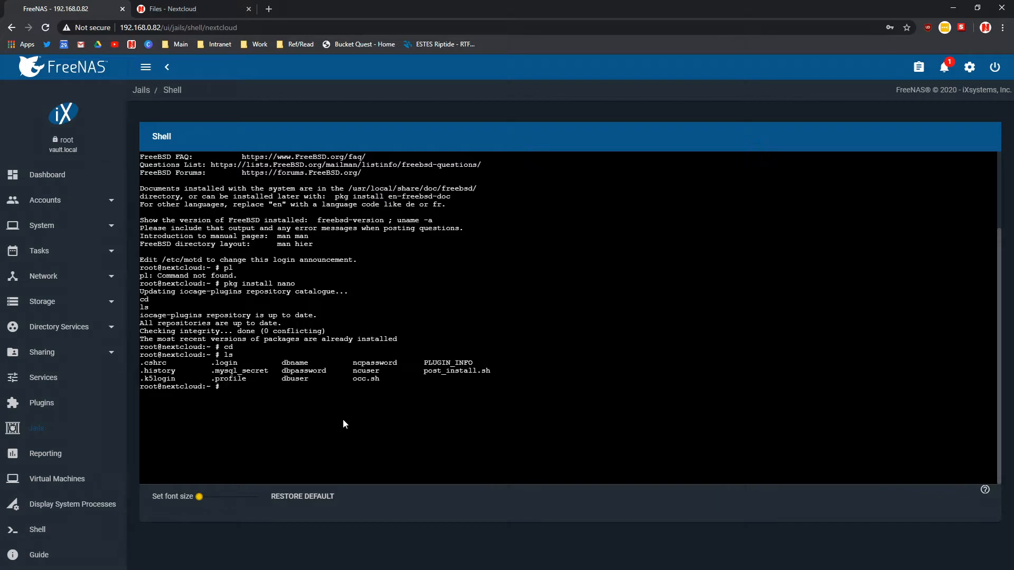
pyautogui.moveTo(37, 529)
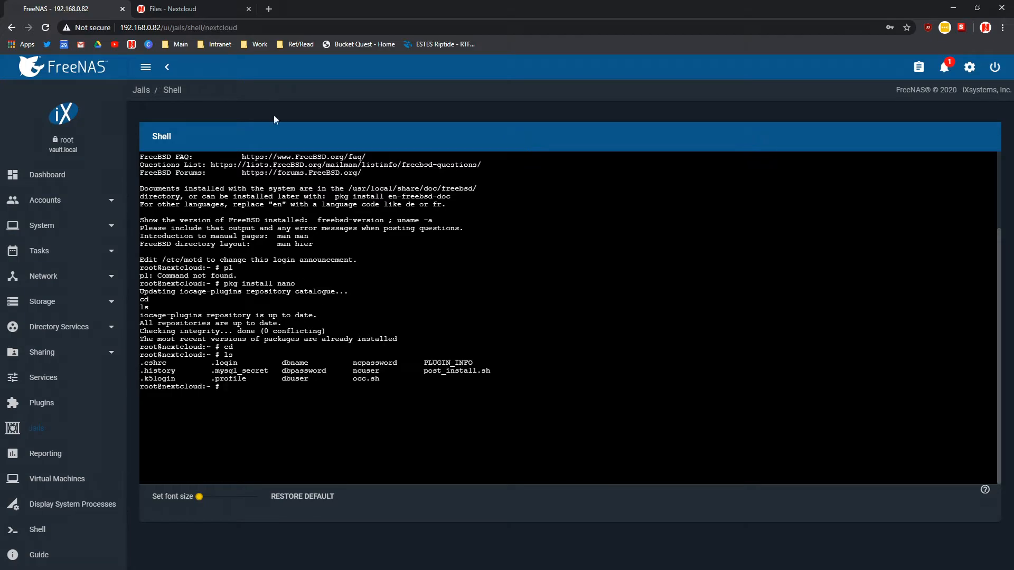
pyautogui.moveTo(216, 298)
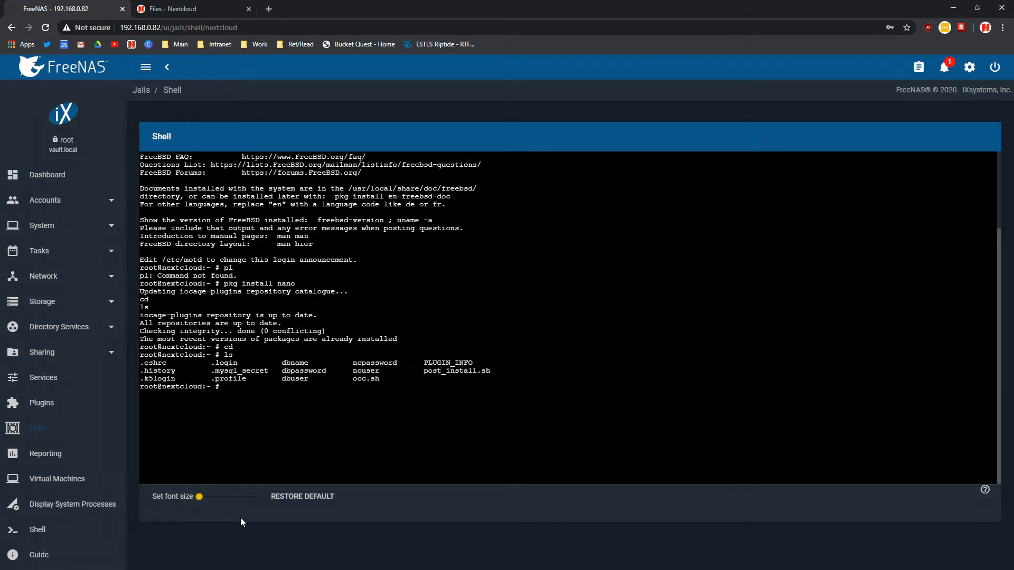
# Navigate the shell up to / and down into /usr/local, listing as you go
pyautogui.write('cd ..')
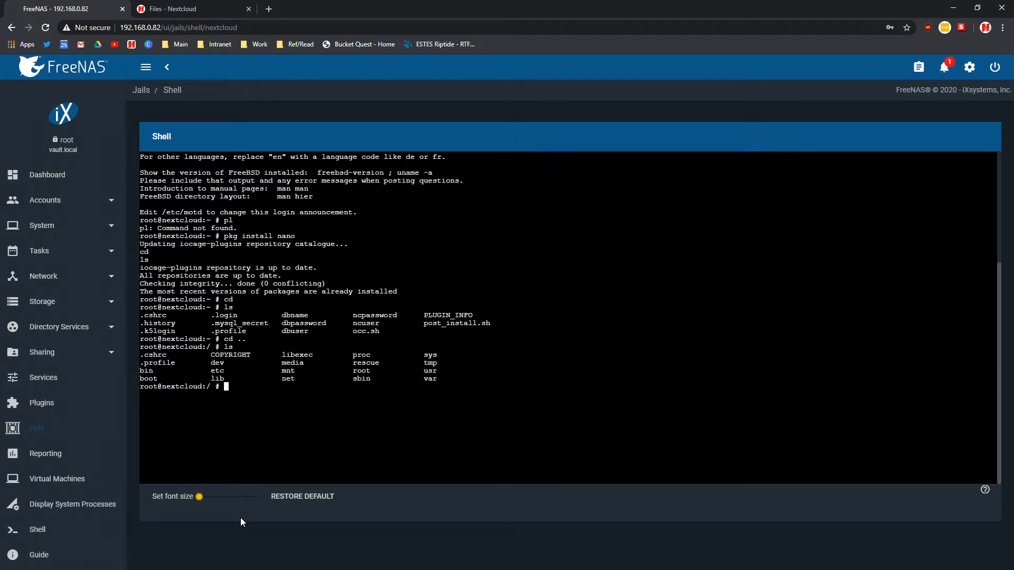
pyautogui.write('cd')
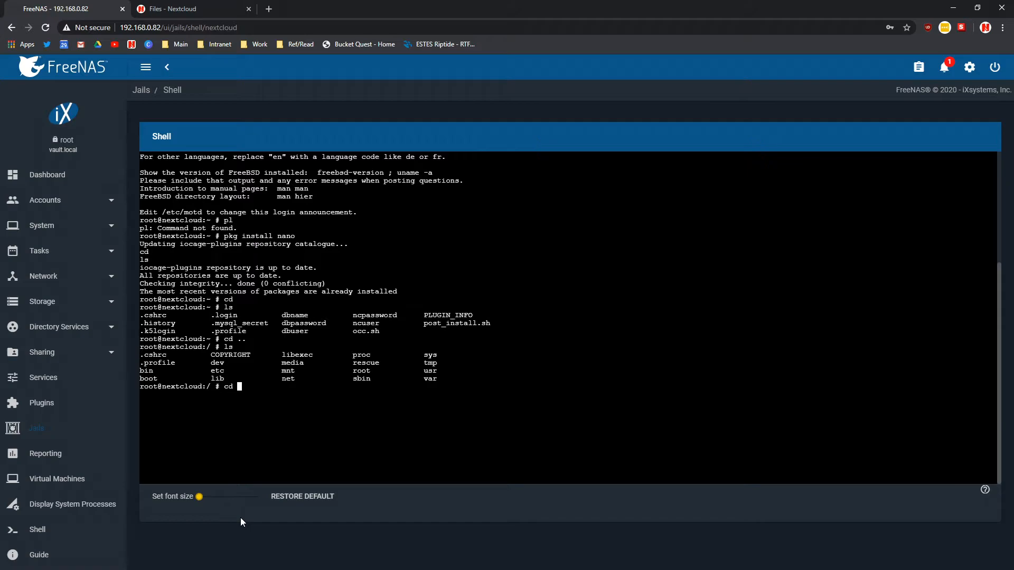
pyautogui.write('cd usr')
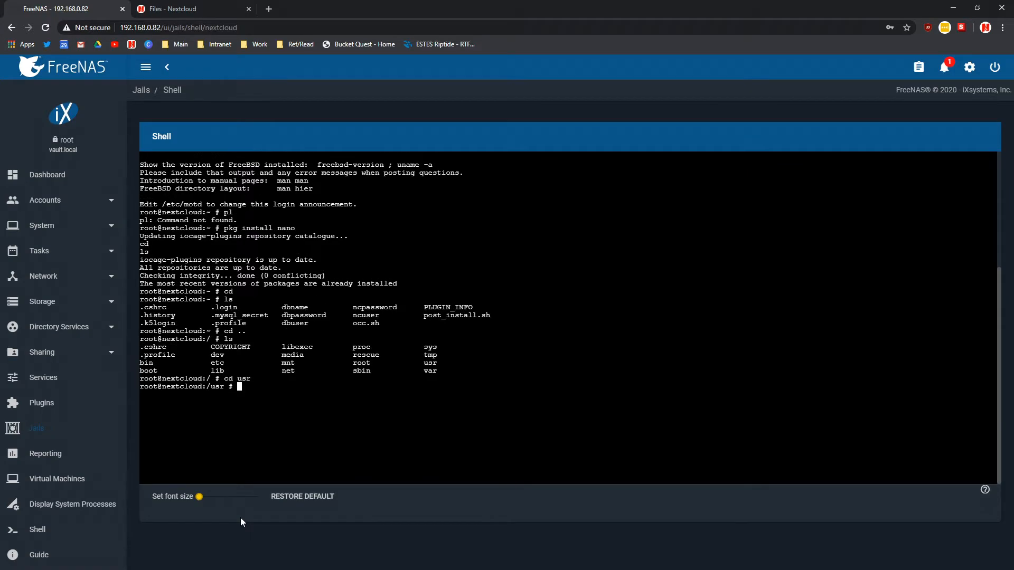
pyautogui.write('dir')
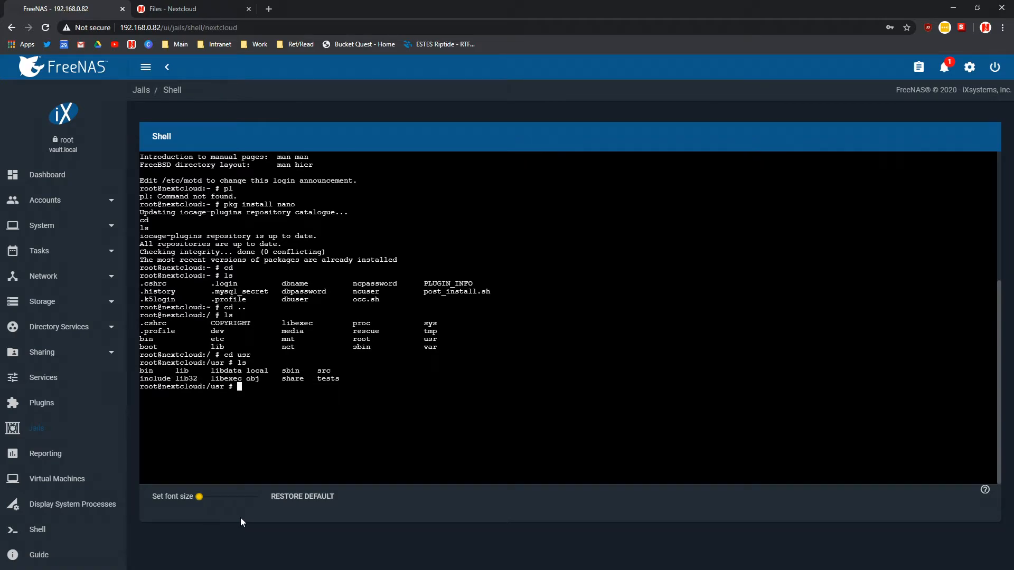
pyautogui.write('cd local')
pyautogui.write('ls')
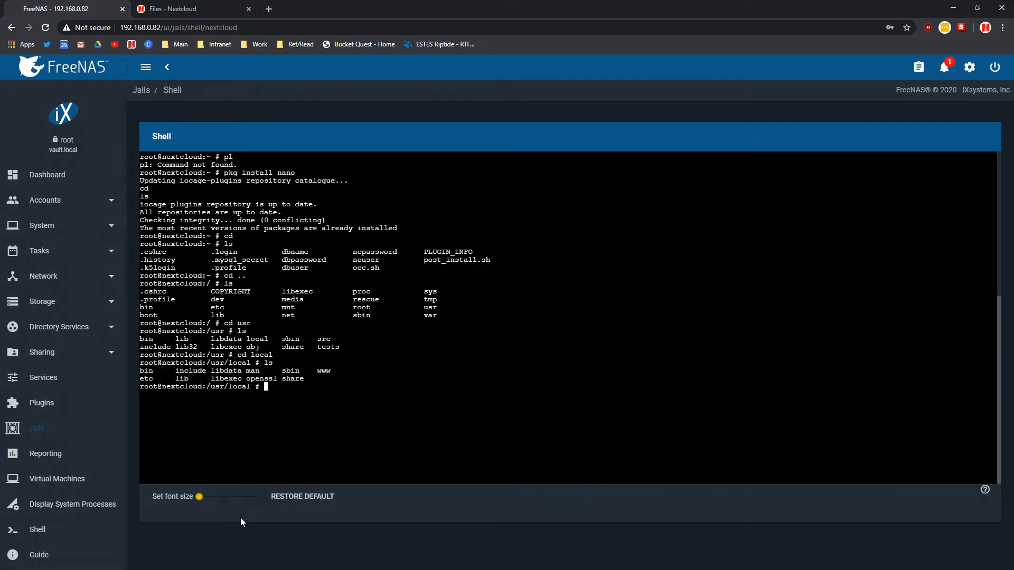
# Continue into www/nextcloud/config and list its config.php files
pyautogui.write('cd www')
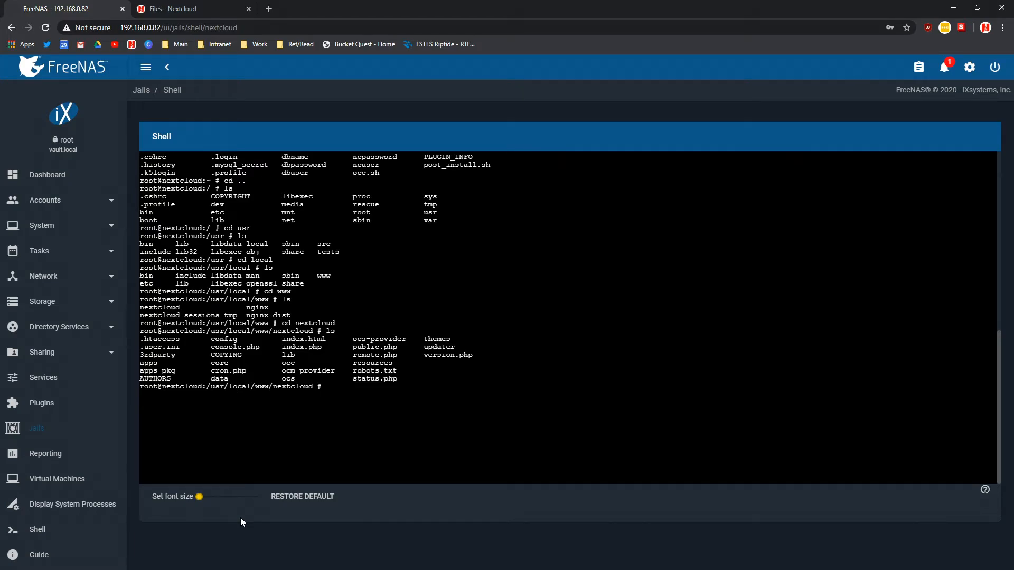
pyautogui.write('cd')
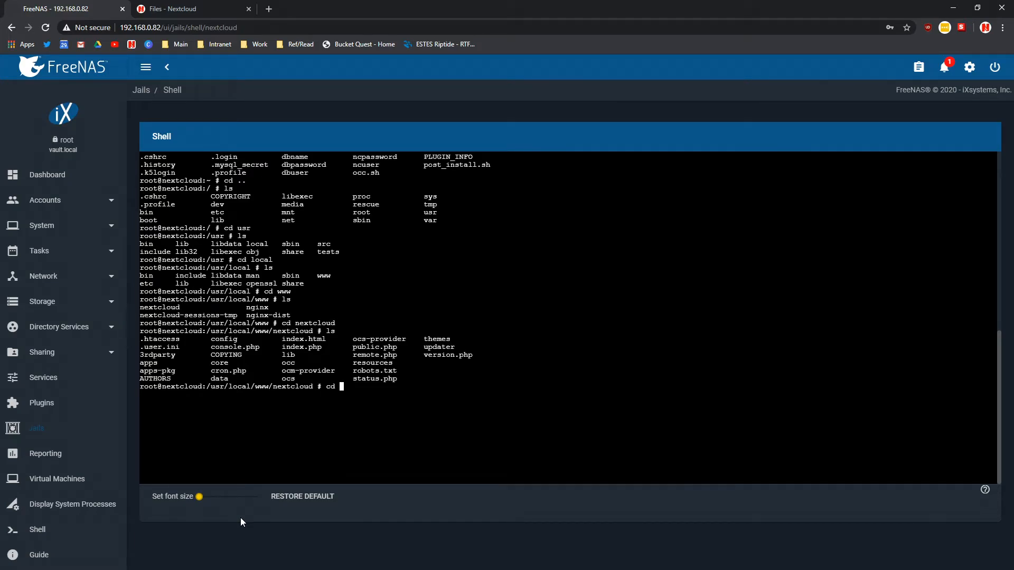
pyautogui.write('con')
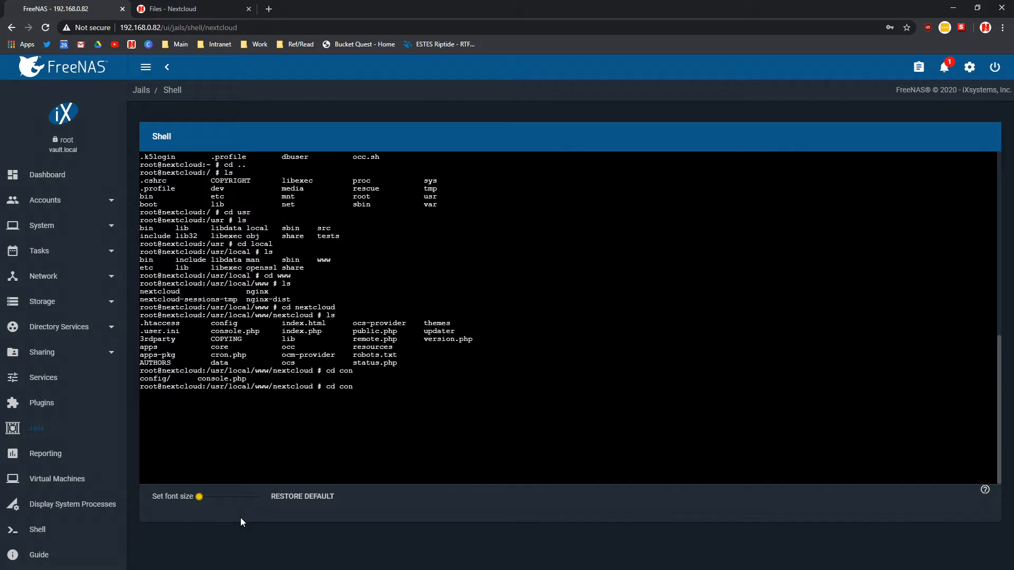
pyautogui.write('fig')
pyautogui.write('cd')
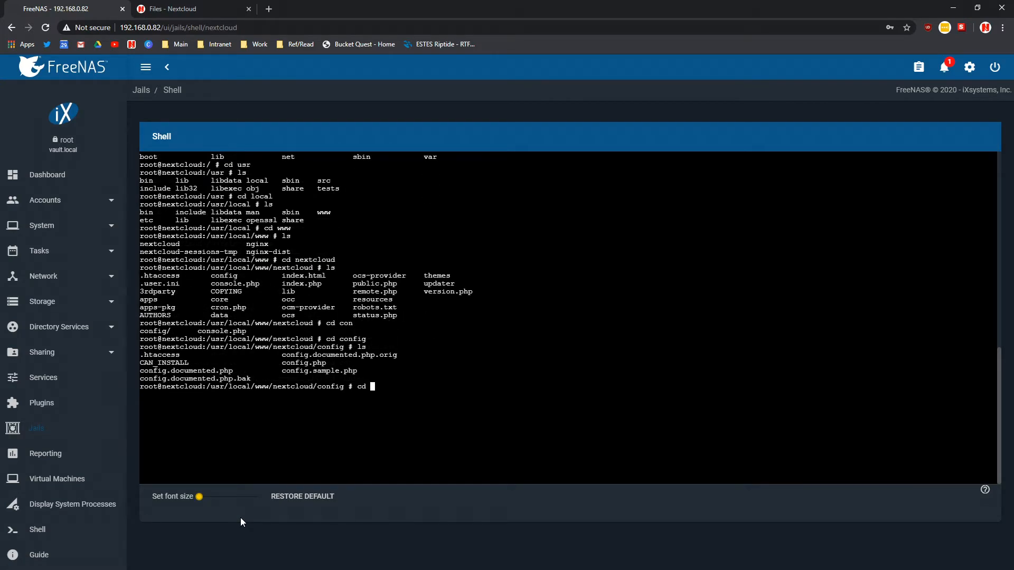
# Copy config.php to config-backup.php and begin the nano command
pyautogui.write('na')
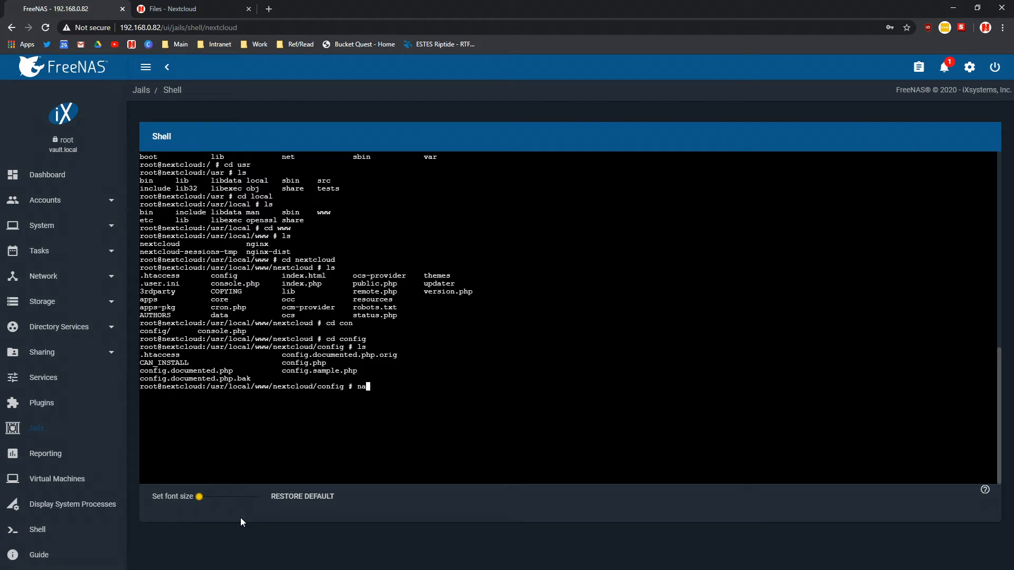
pyautogui.press('Backspace')
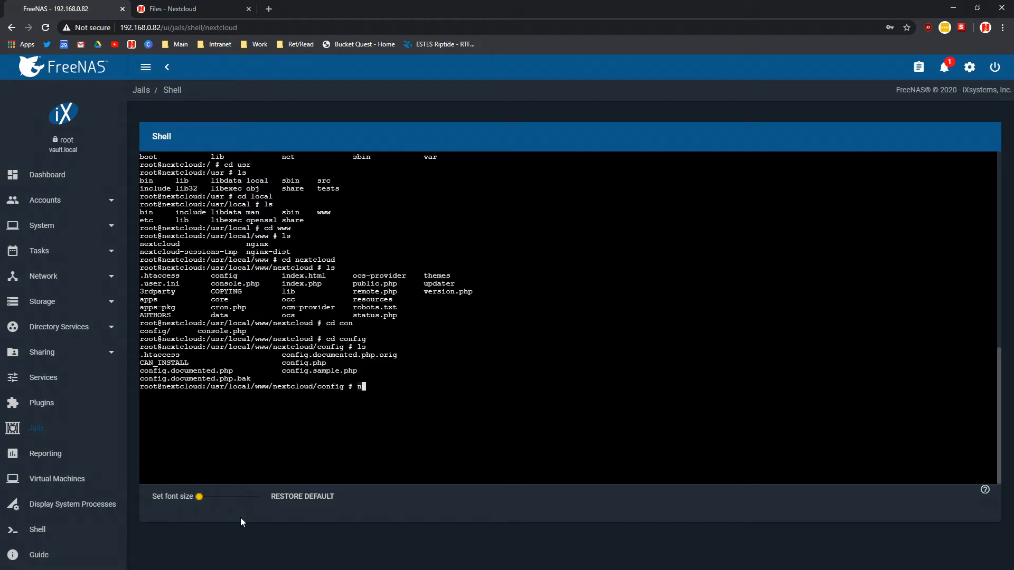
pyautogui.press('Backspace')
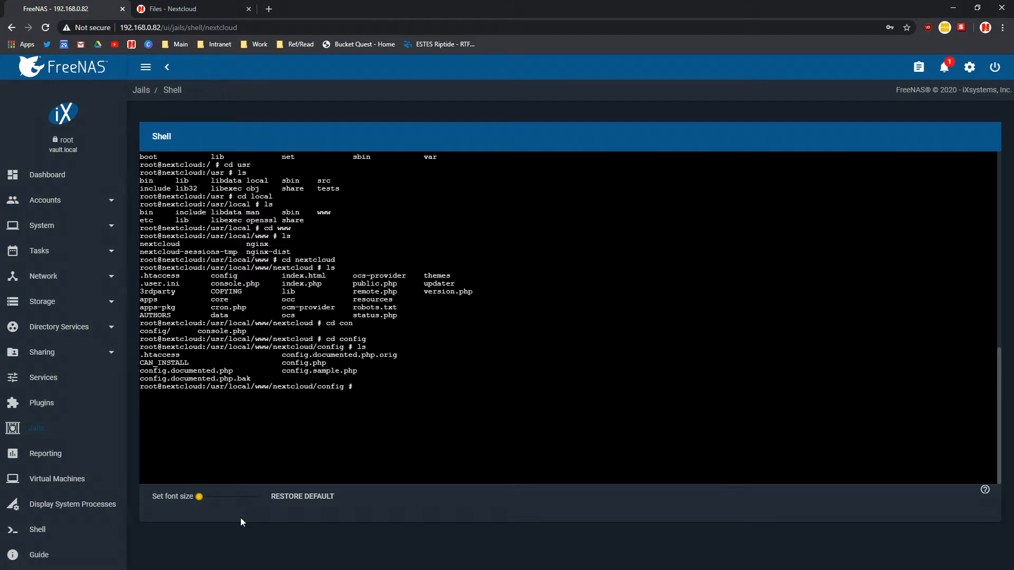
pyautogui.write('pc')
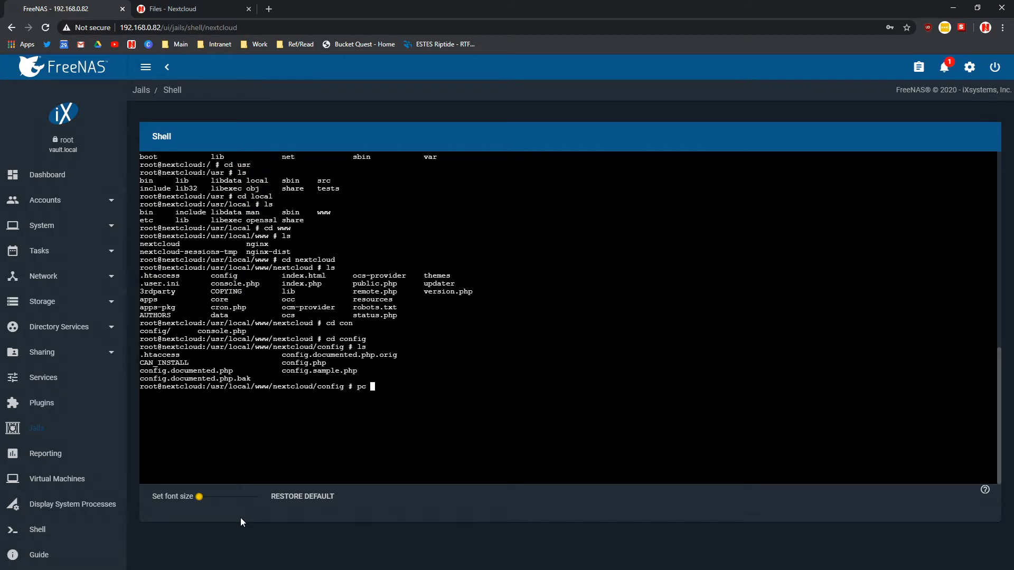
pyautogui.write('config.php')
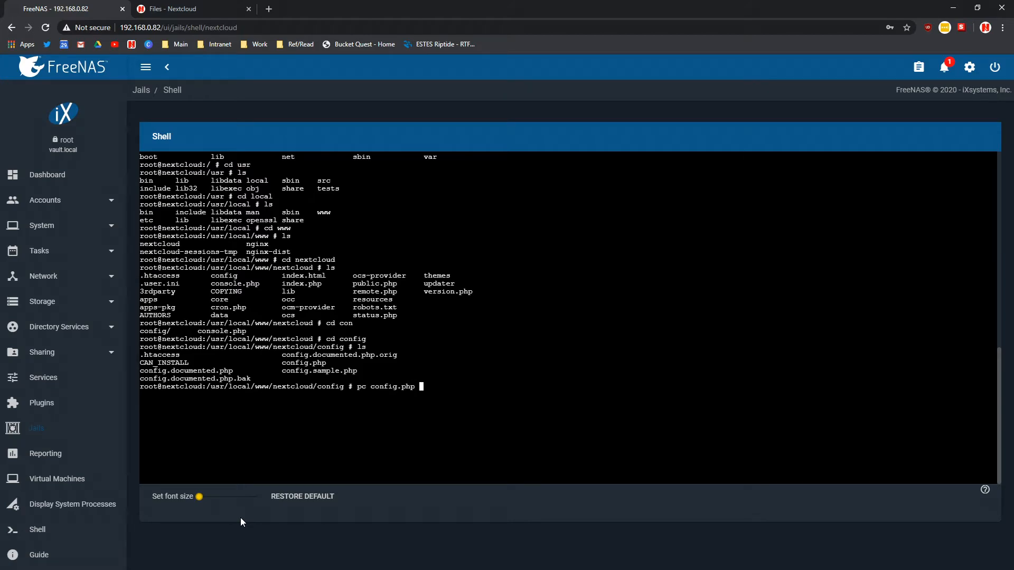
pyautogui.write('config')
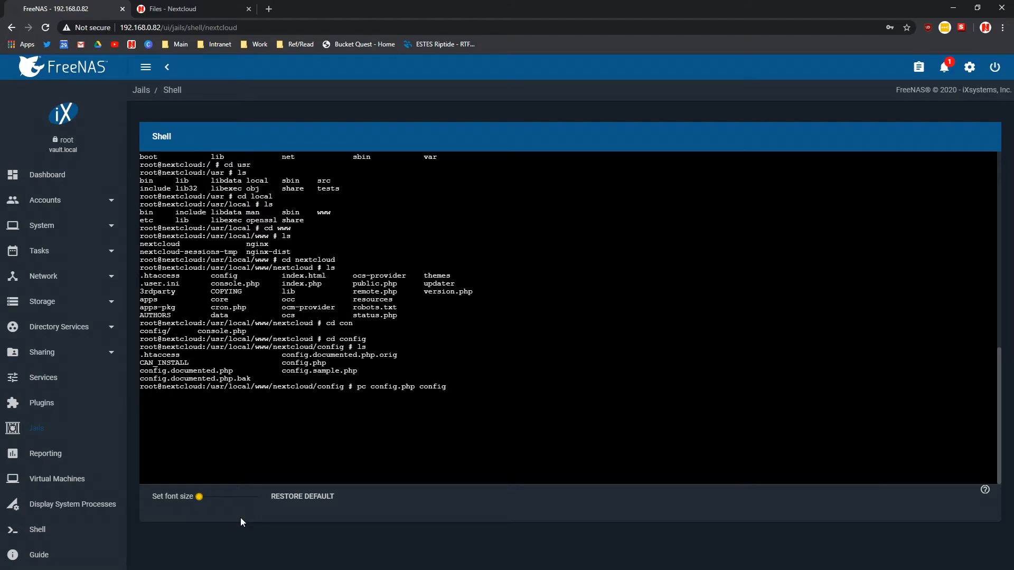
pyautogui.write('-backup.php')
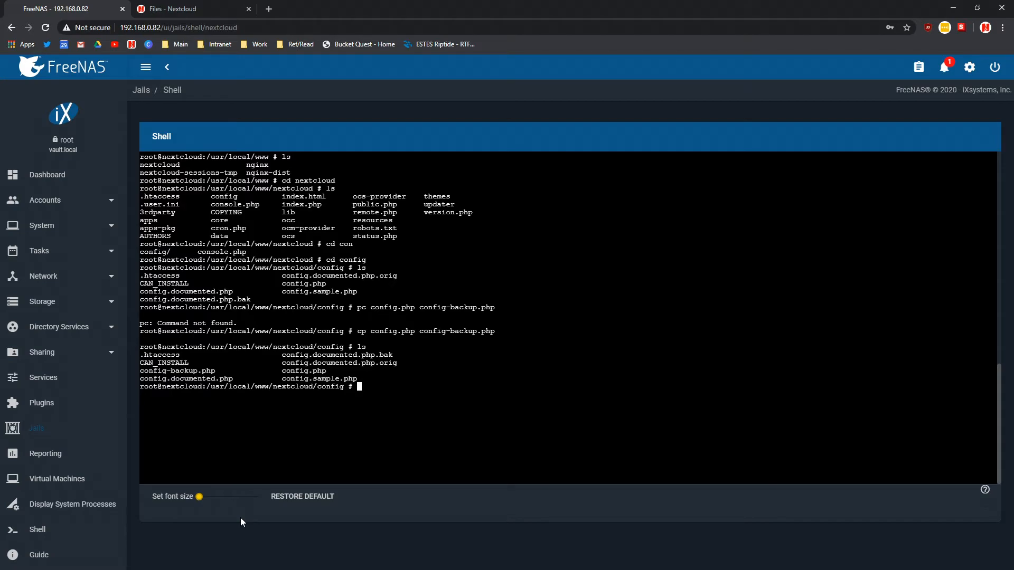
pyautogui.write('nano c')
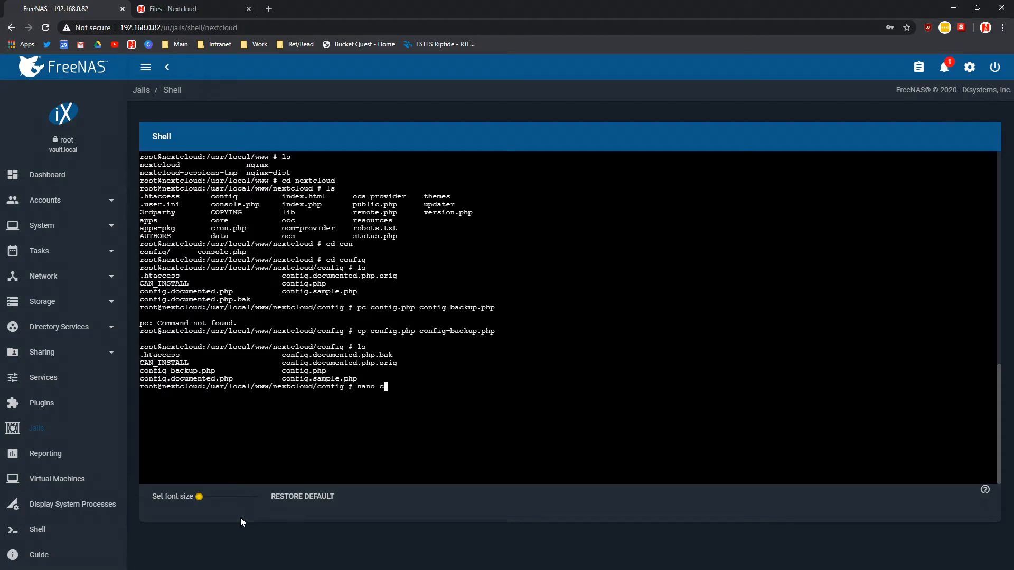
# Edit config.php in nano to add trusted domain 192.168.0.82 and save it
pyautogui.write('onfig.php')
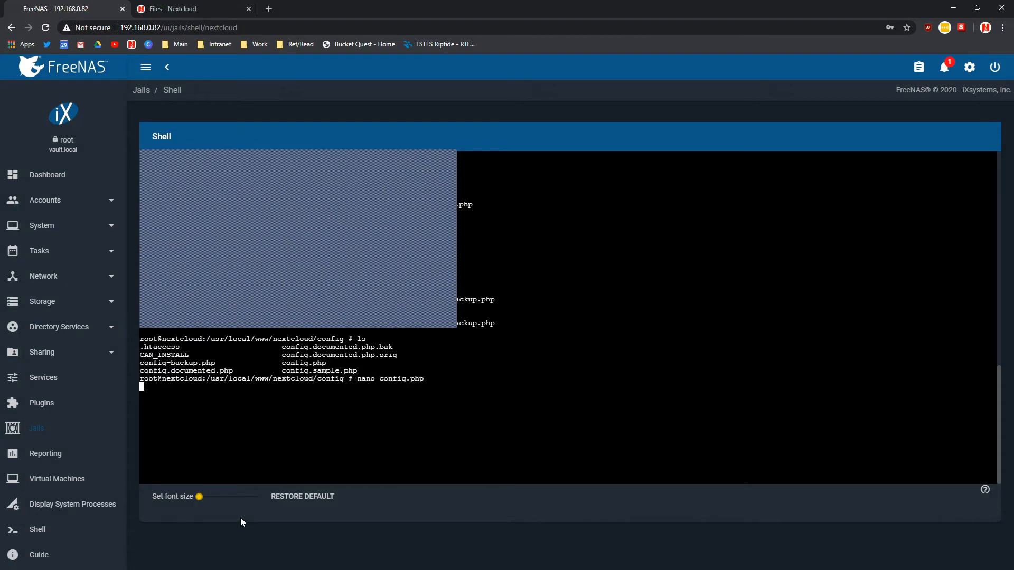
pyautogui.press('enter')
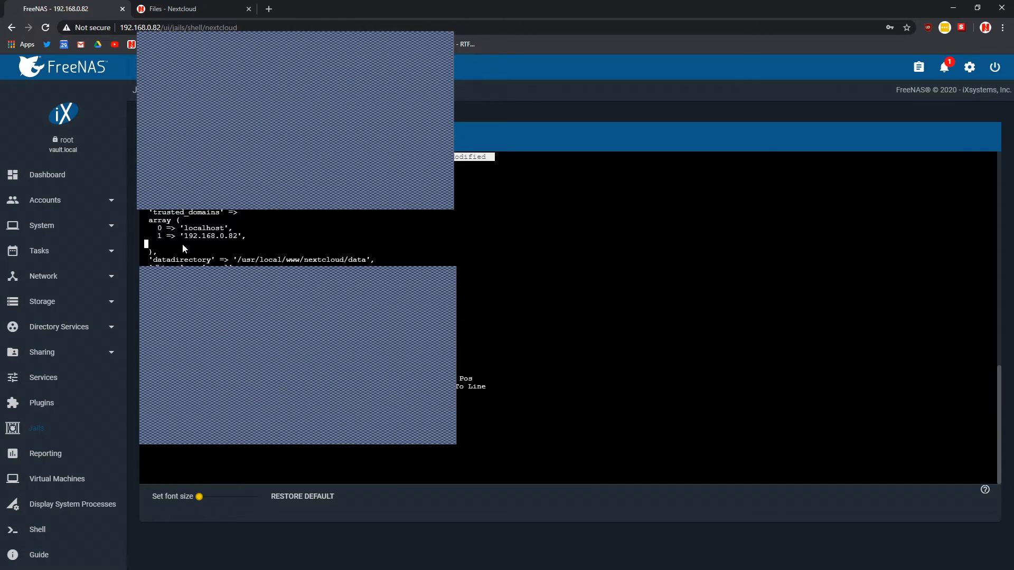
pyautogui.write('2')
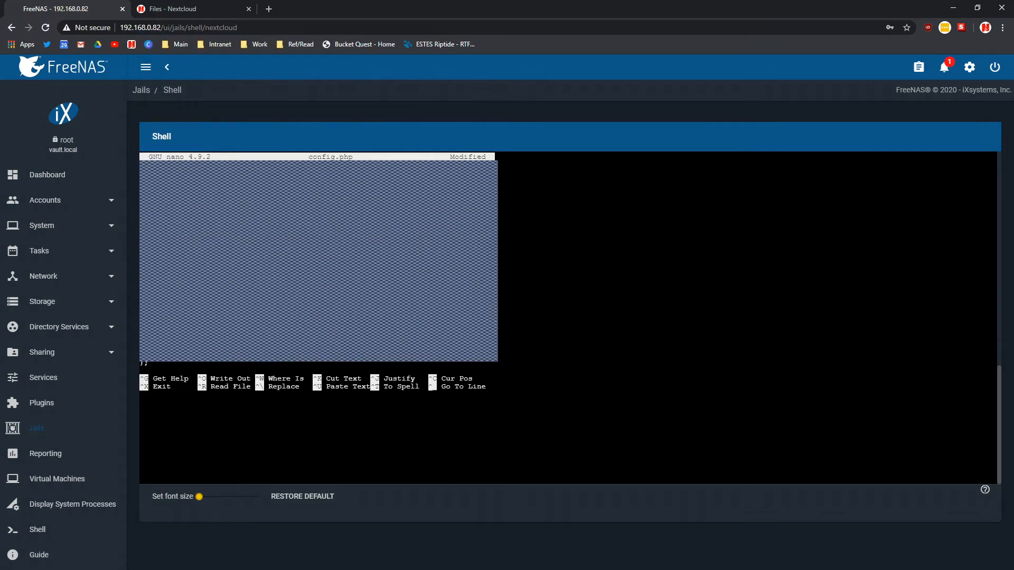
pyautogui.moveTo(18, 260)
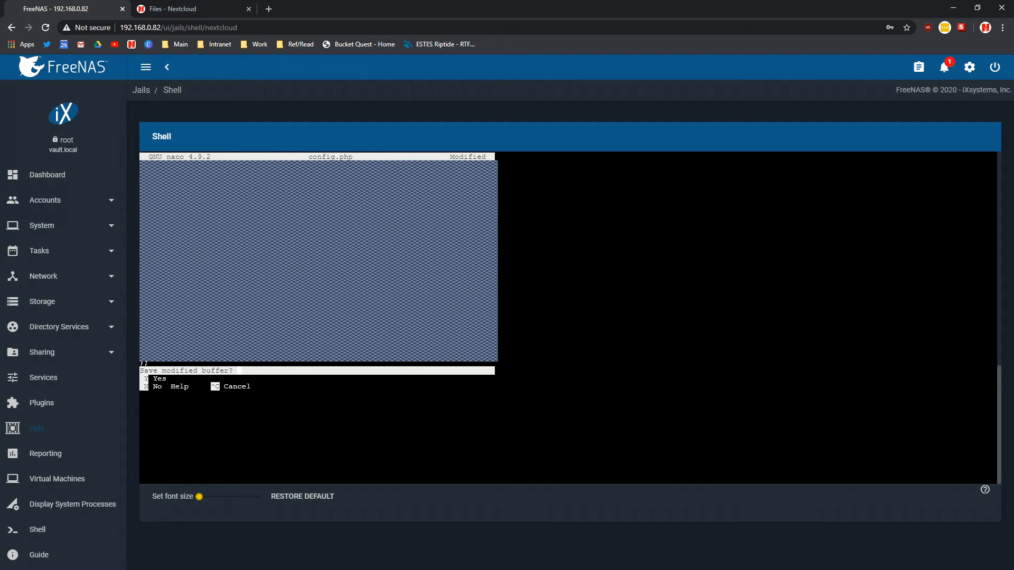
pyautogui.press('y')
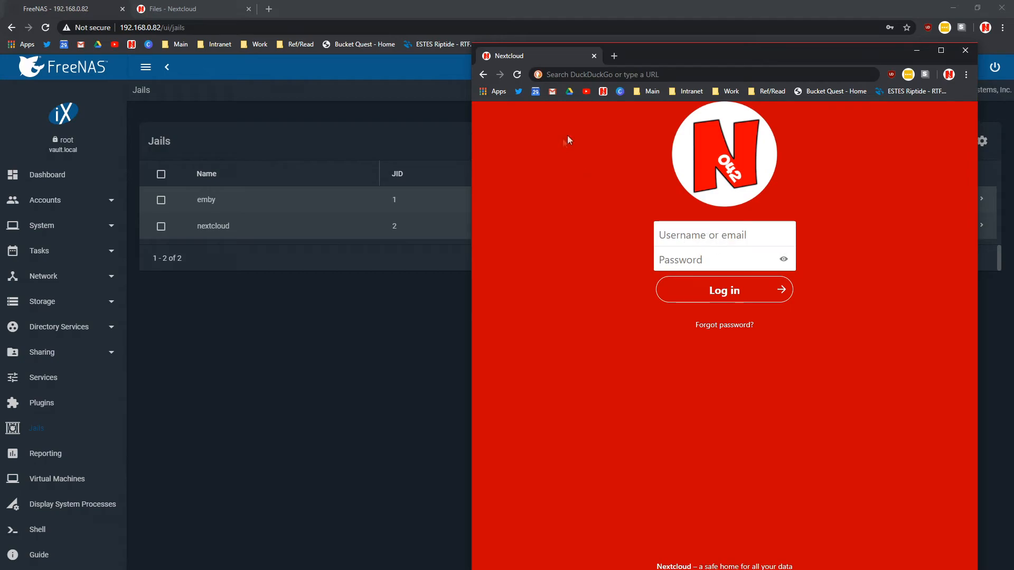
pyautogui.moveTo(644, 168)
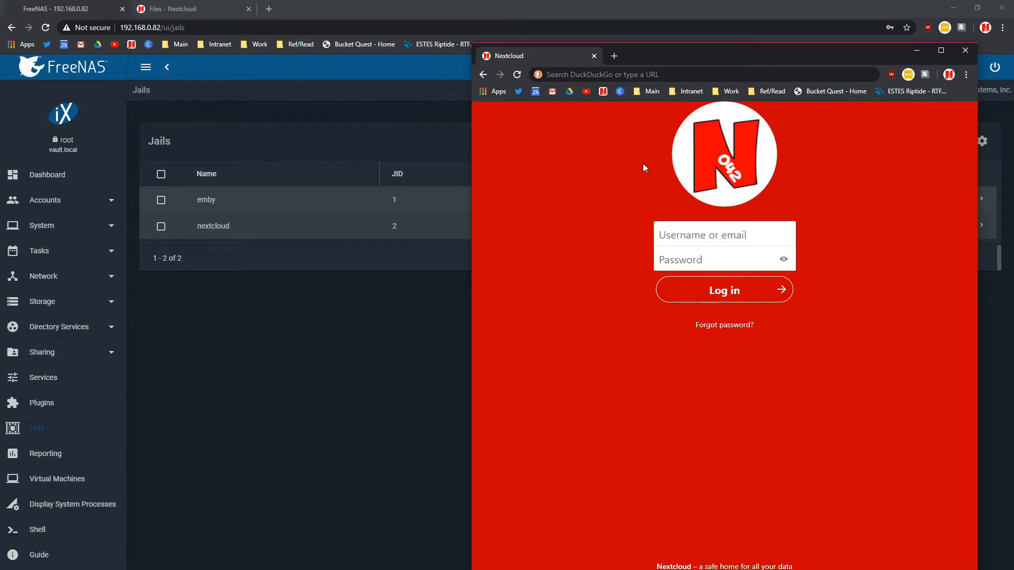